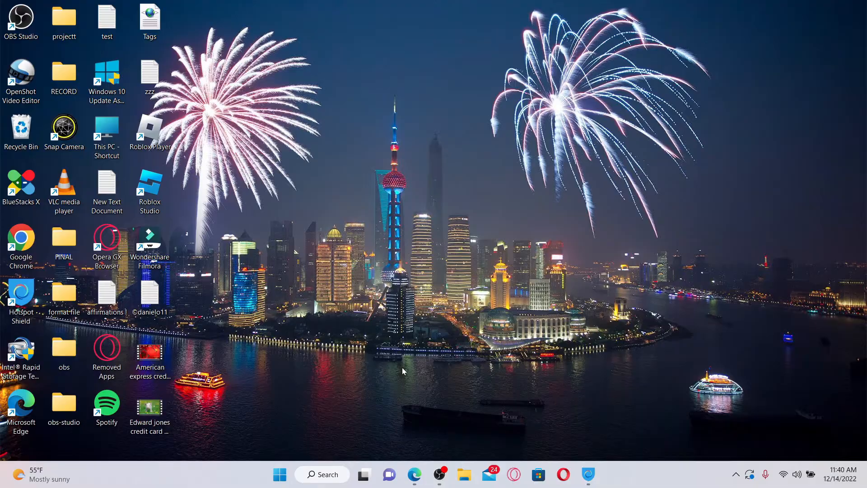
mouse_move(412, 447)
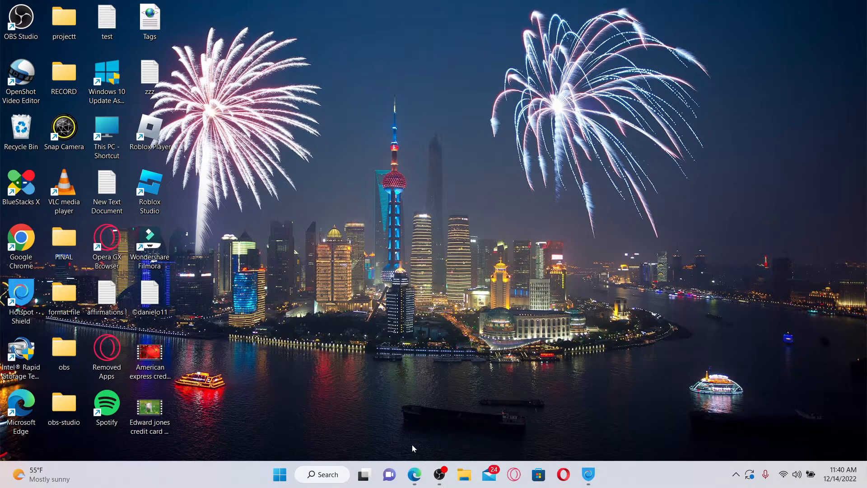
click(413, 475)
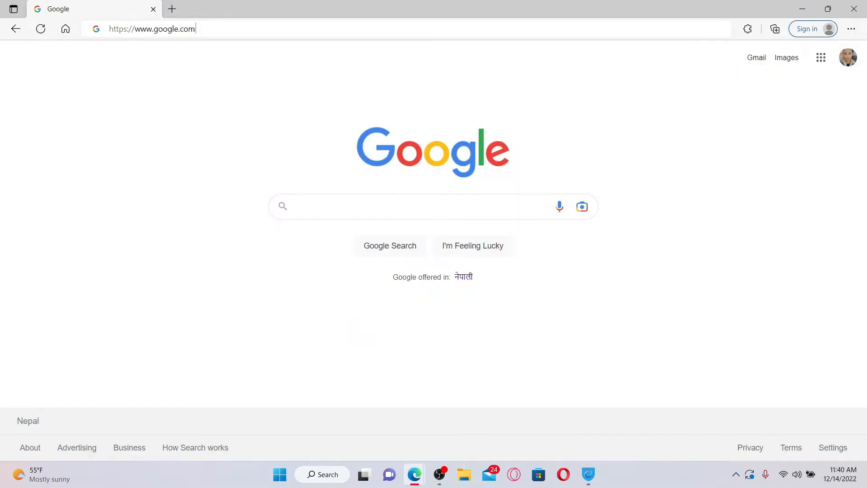
click(152, 29)
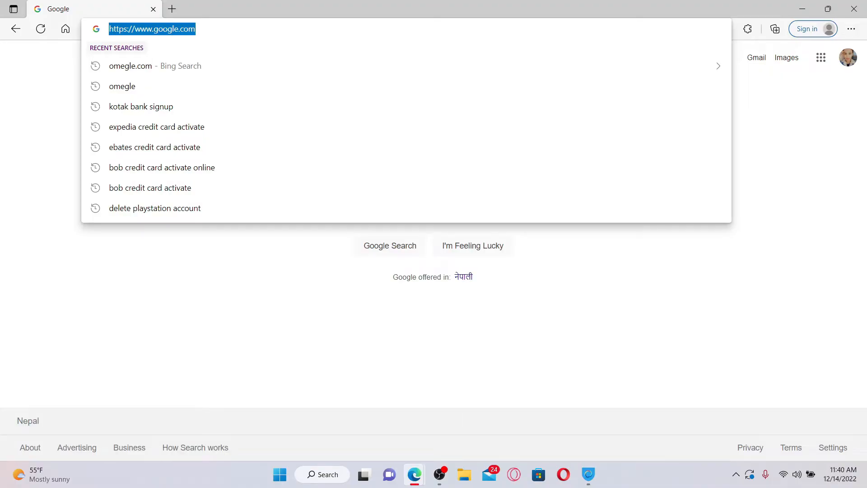
text(www.omegle.com)
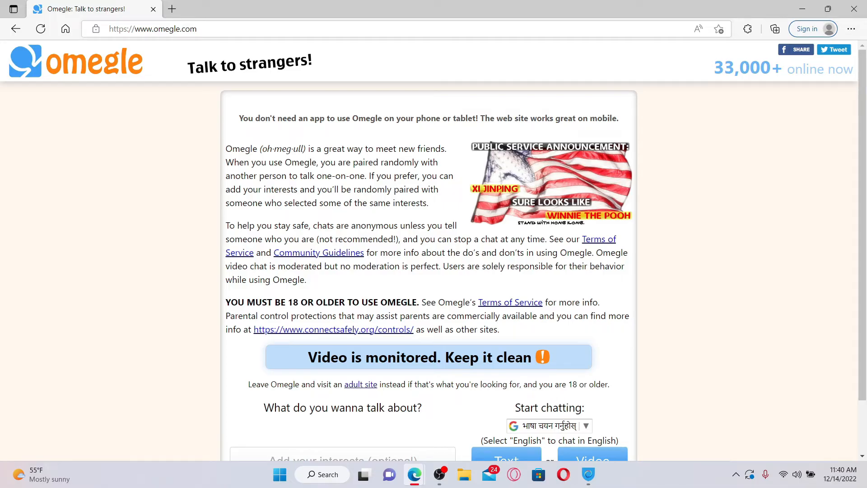
Step: Scroll the Omegle homepage down to the Text and Video chat buttons
scroll(down, 3)
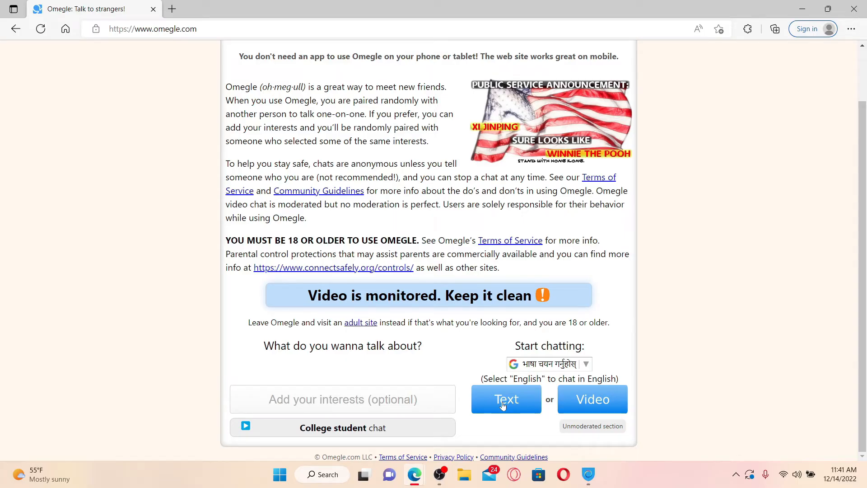
Step: Choose Text chat, confirm being 18+ and agreeing to the Terms, then continue
click(505, 399)
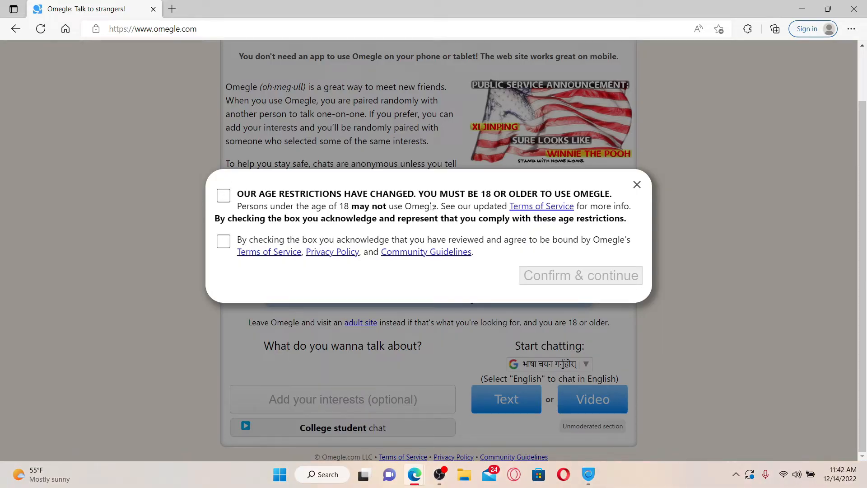
click(222, 195)
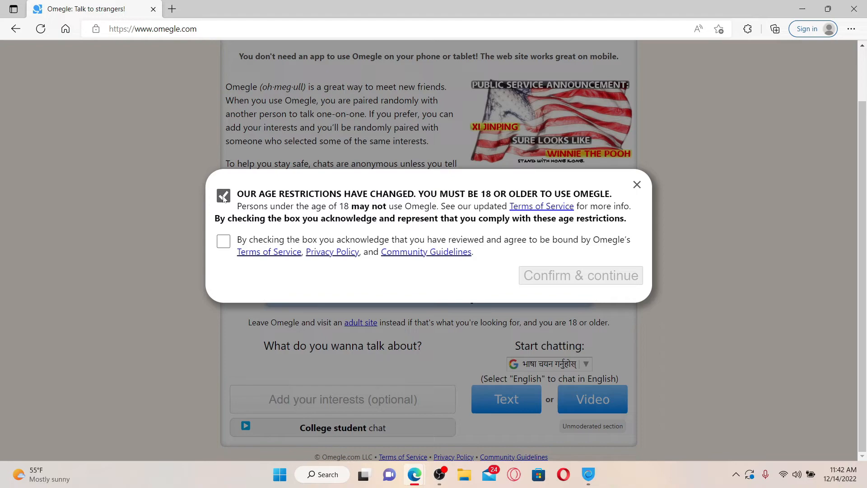
click(223, 241)
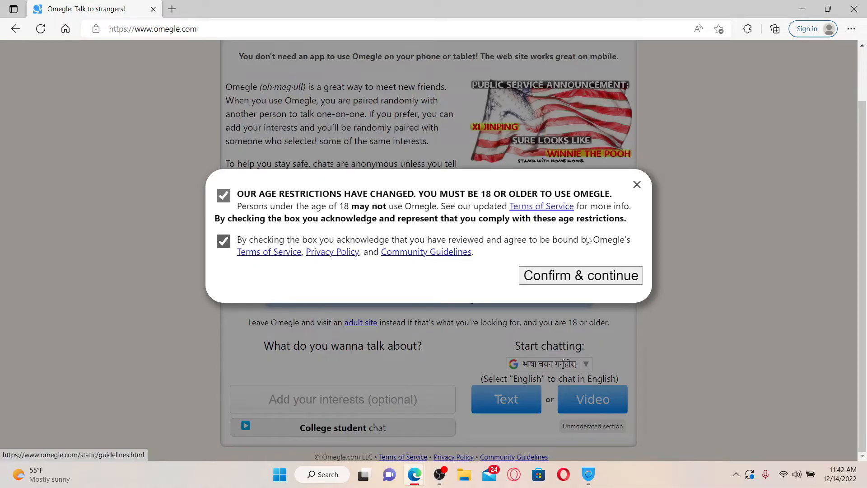
click(579, 275)
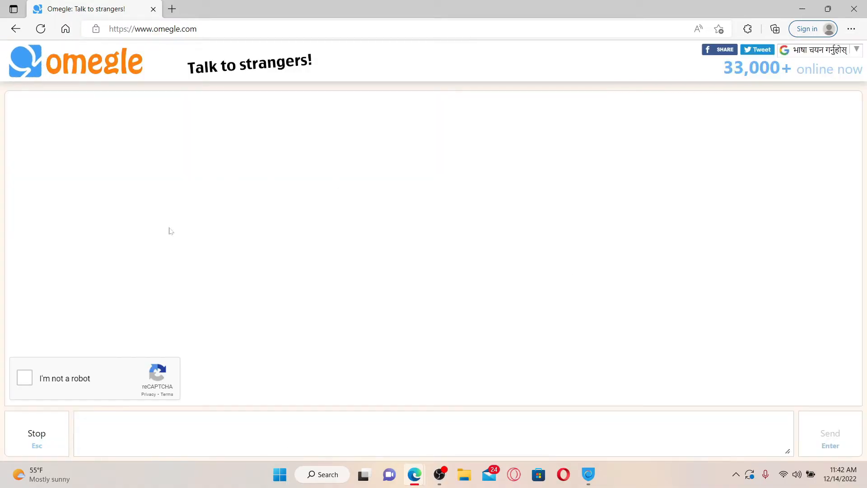
mouse_move(148, 206)
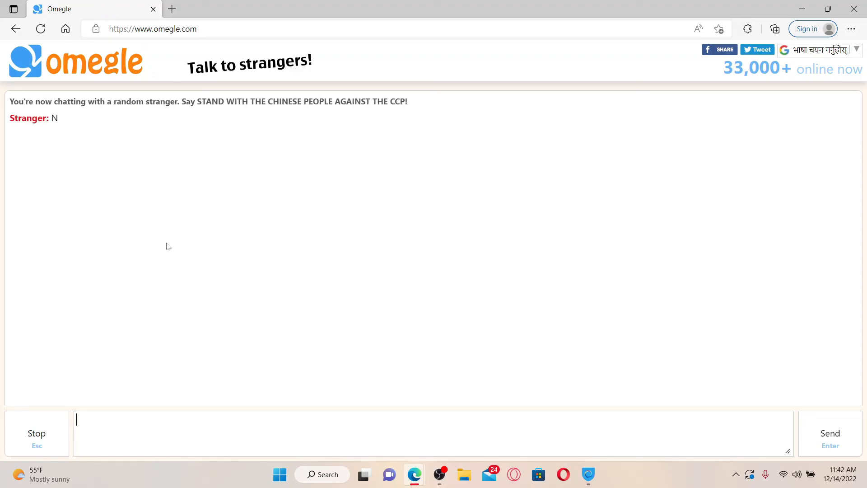
mouse_move(169, 222)
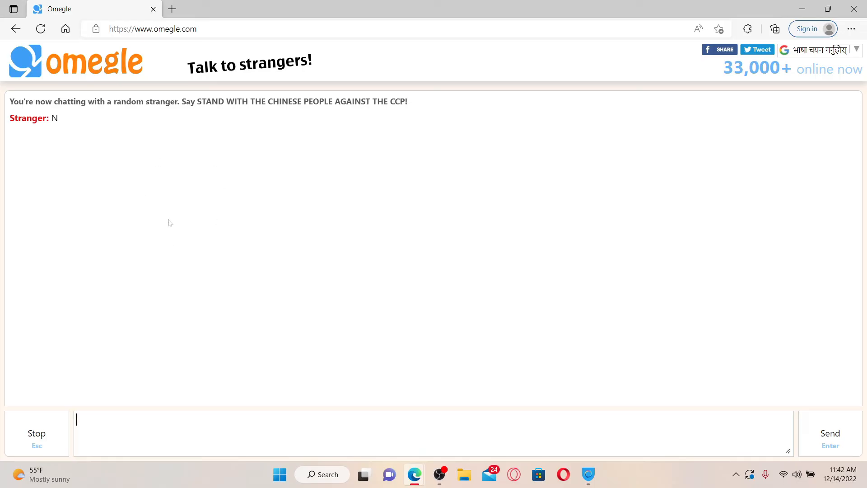